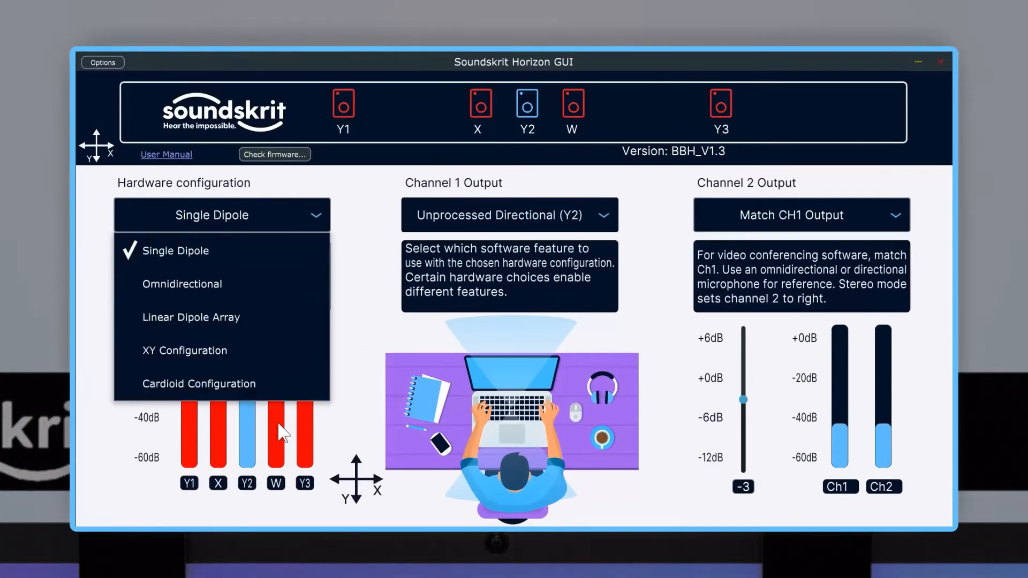
# Select XY Configuration as the hardware, enabling the X and Y2 microphones.
pyautogui.click(184, 350)
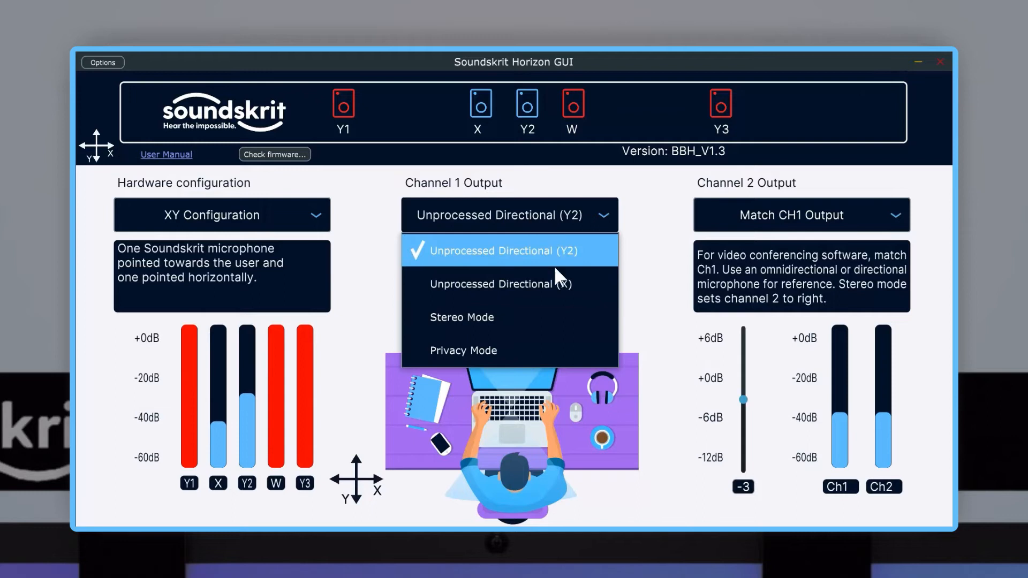